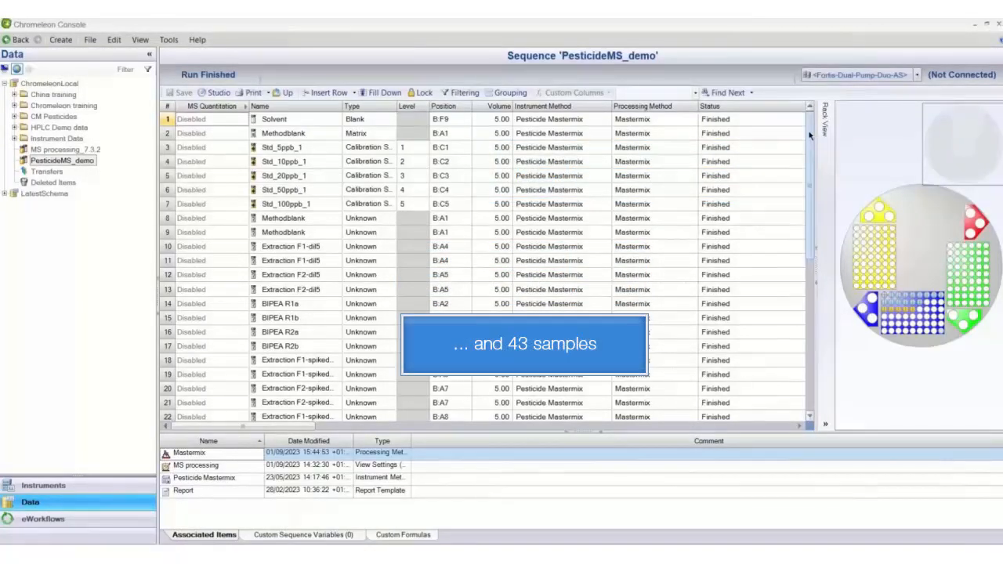
Review the PesticideMS_demo sequence's processing Features properties and close them unchanged.
scroll(down, 3)
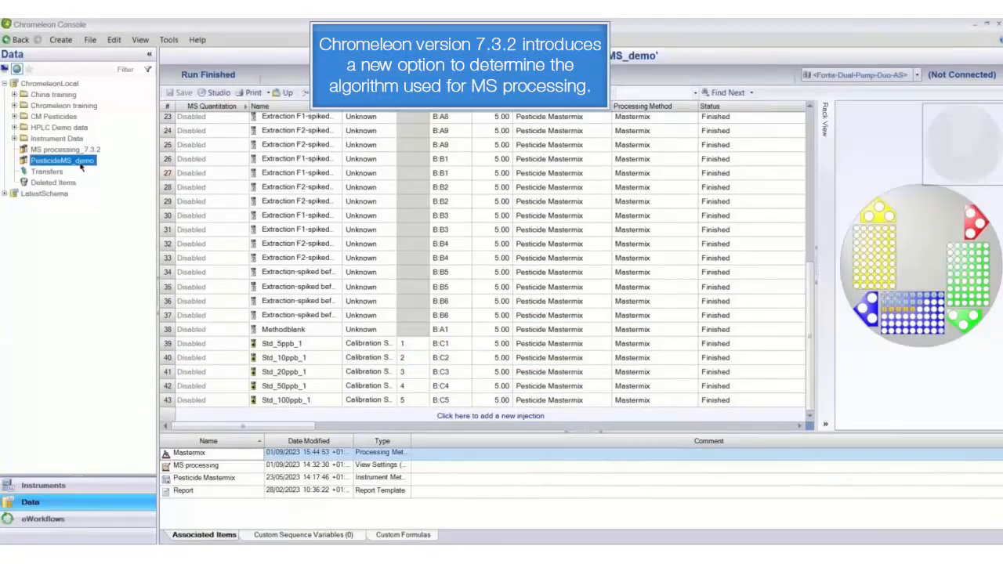
right_click(61, 159)
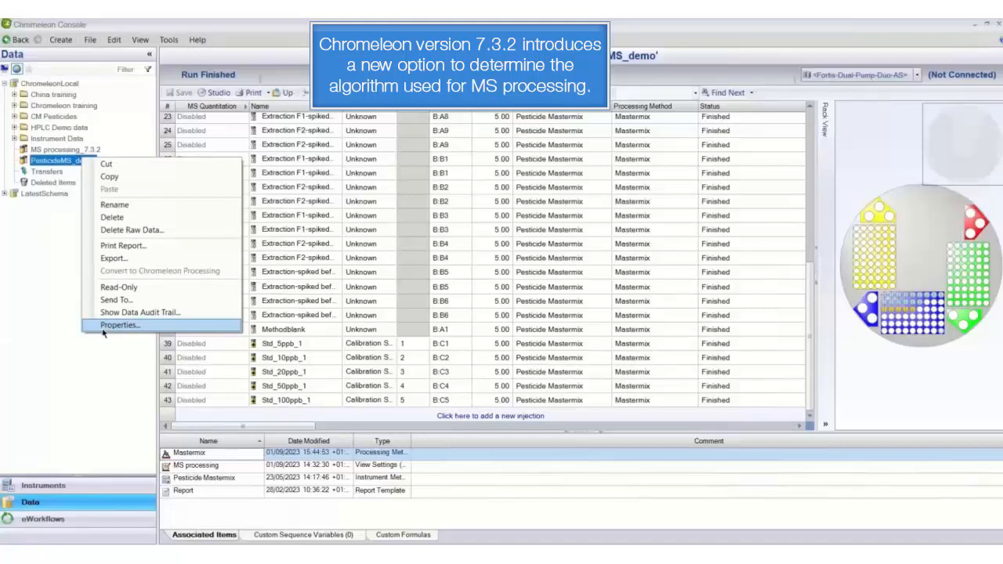
click(119, 324)
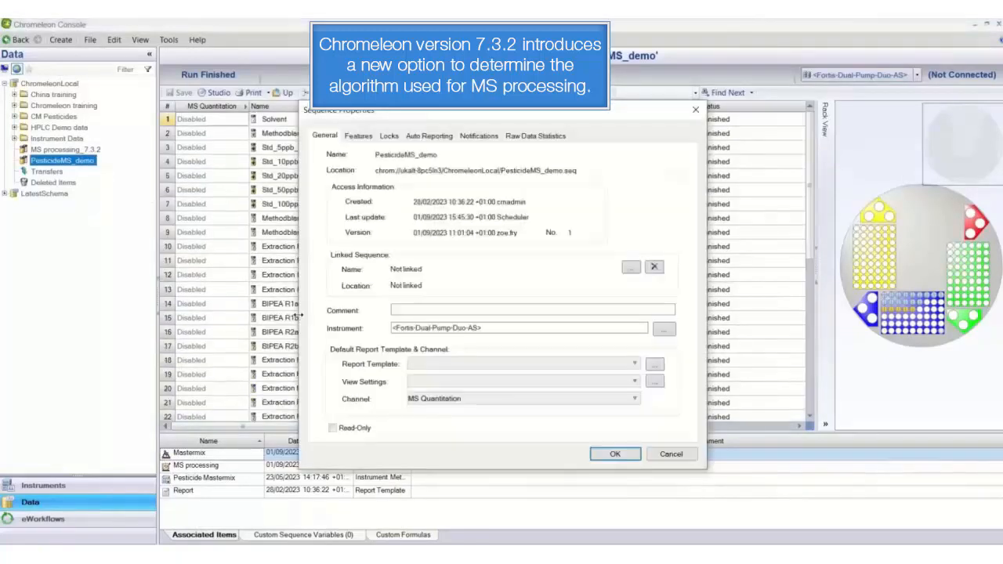
click(358, 135)
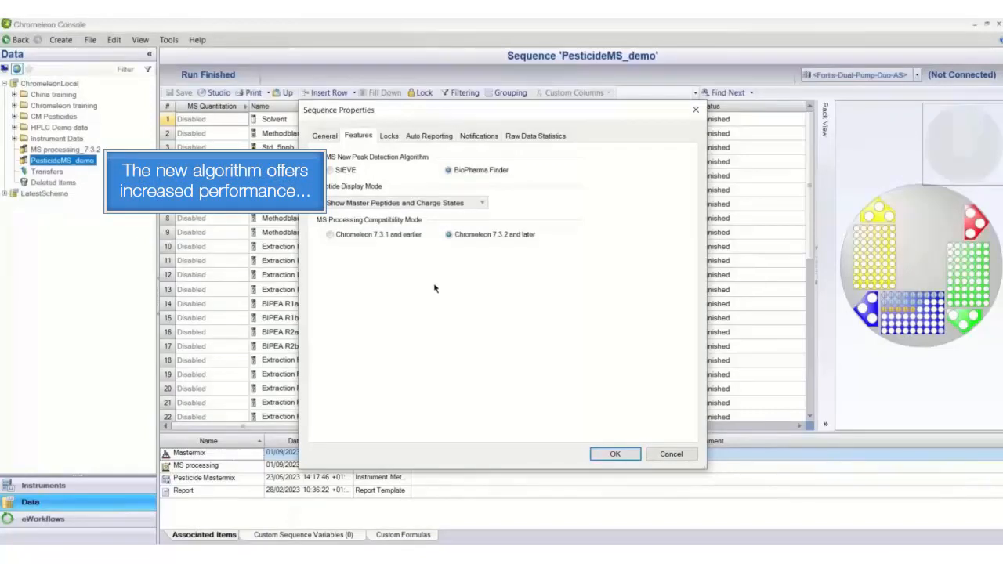
mouse_move(539, 301)
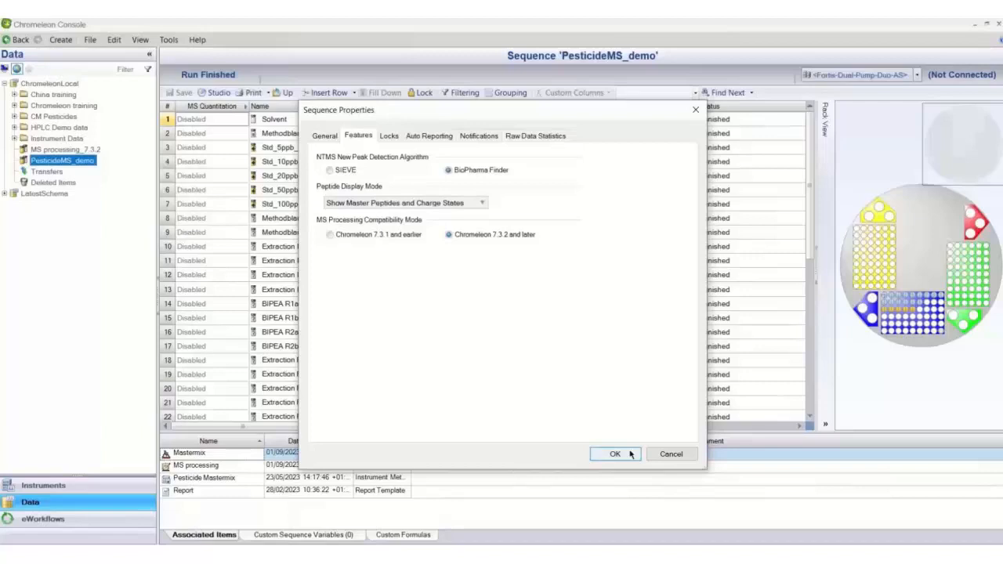
click(615, 454)
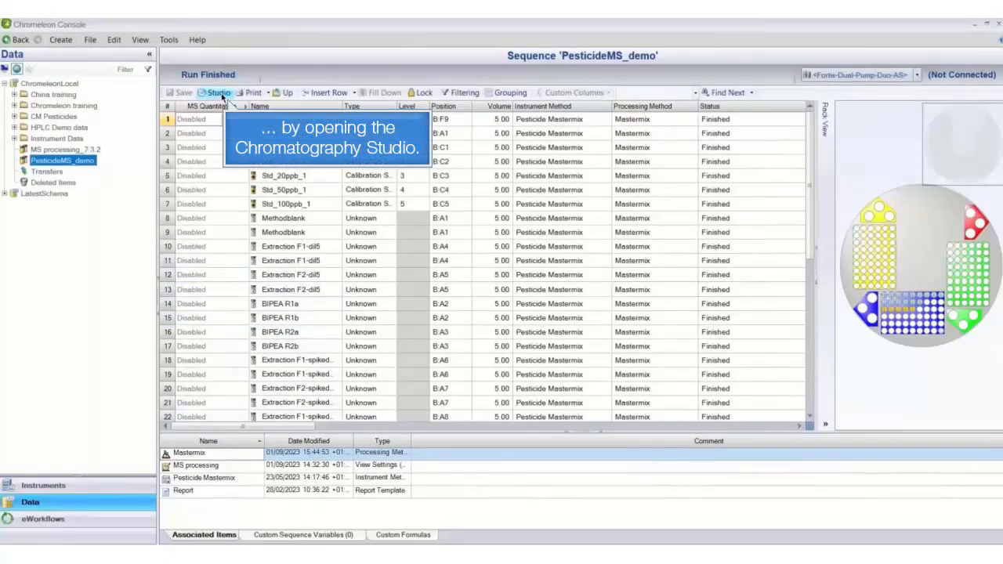
Launch the sequence in Chromatography Studio and go to the Data Processing view.
click(216, 93)
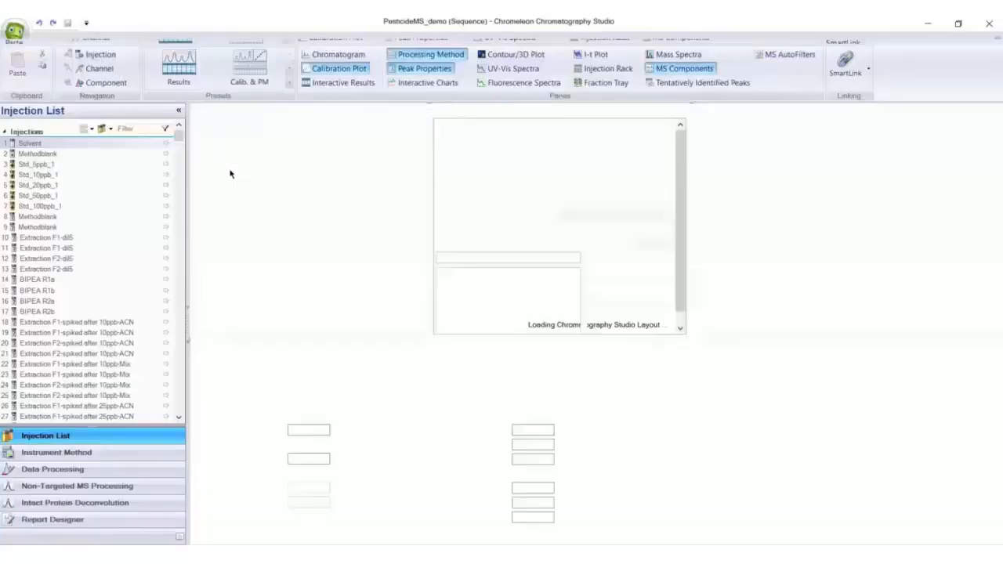
click(53, 469)
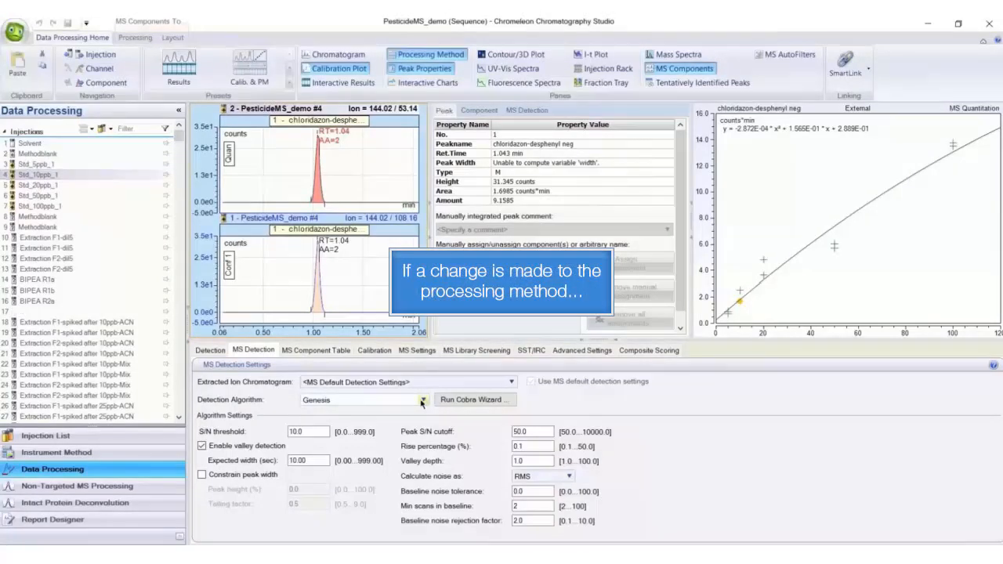
Set the Mastermix method's MS Detection Algorithm from Genesis to Cobra.
click(424, 399)
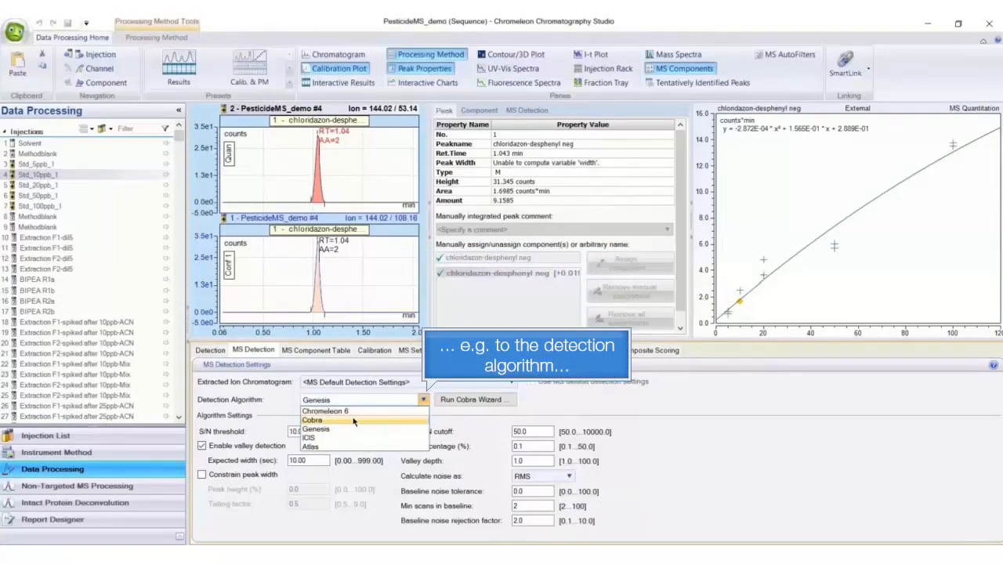
click(316, 429)
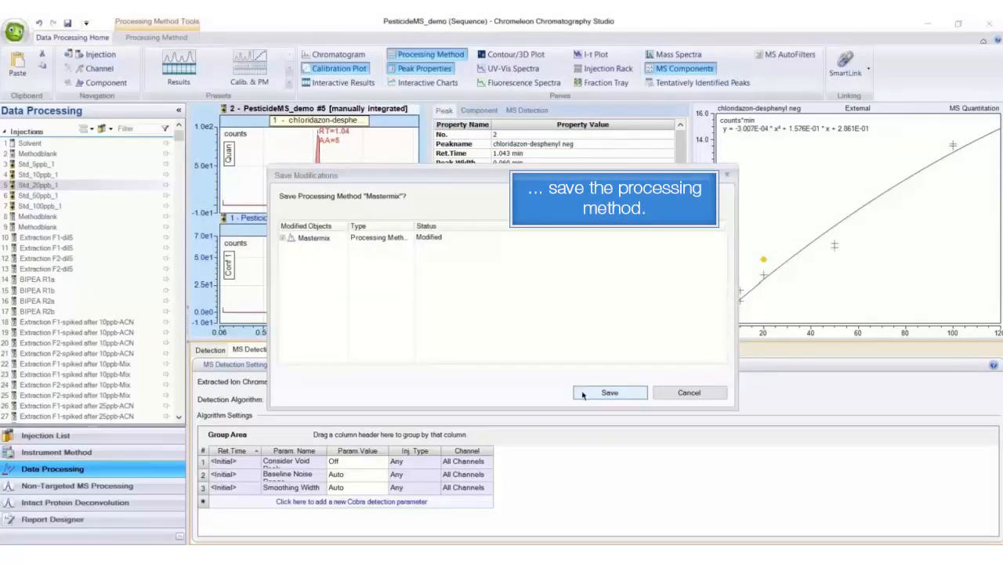
Save the modified Mastermix processing method so the sequence reprocesses with Cobra detection.
click(609, 392)
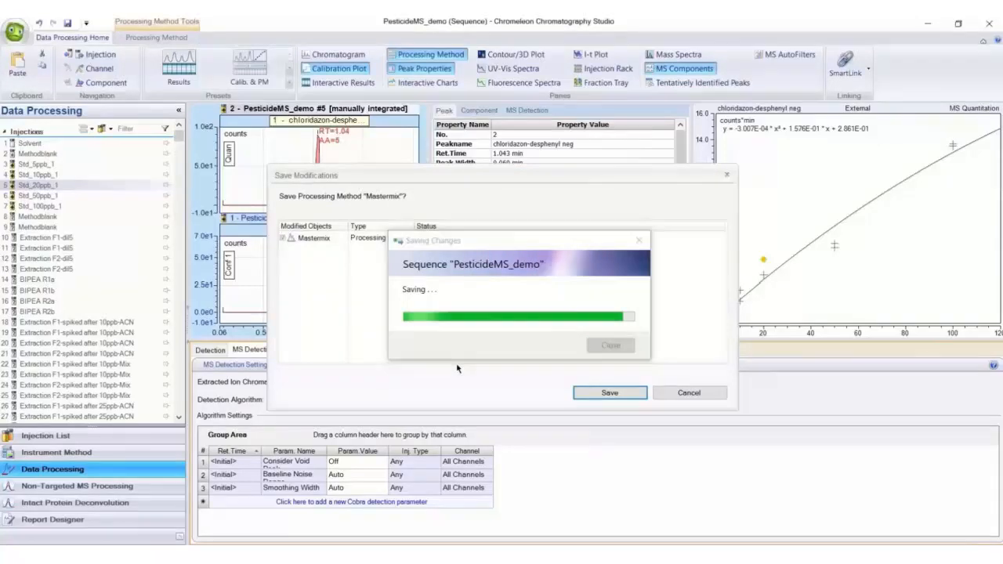
click(610, 391)
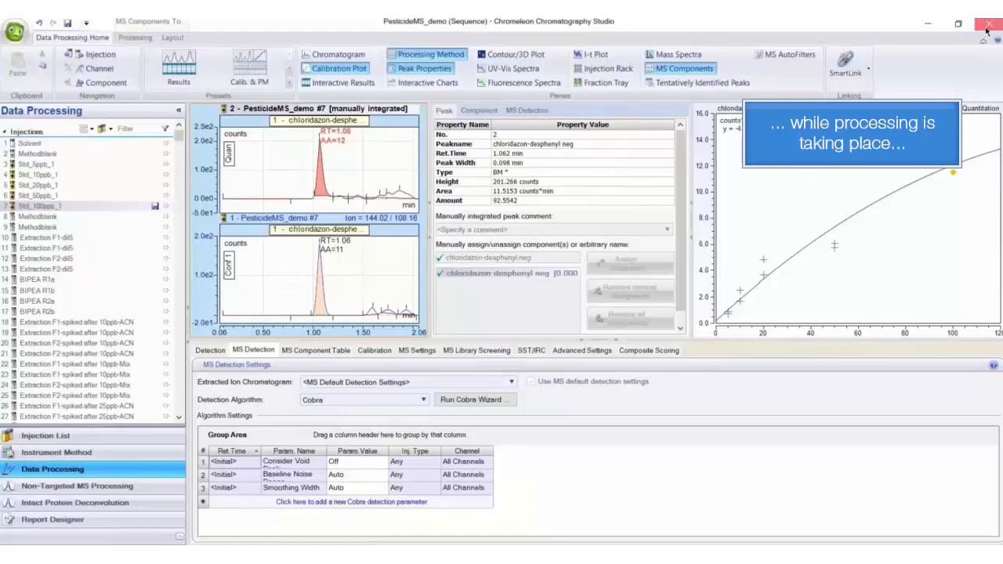
Close the Studio window, saving the PesticideMS_demo sequence changes.
click(987, 26)
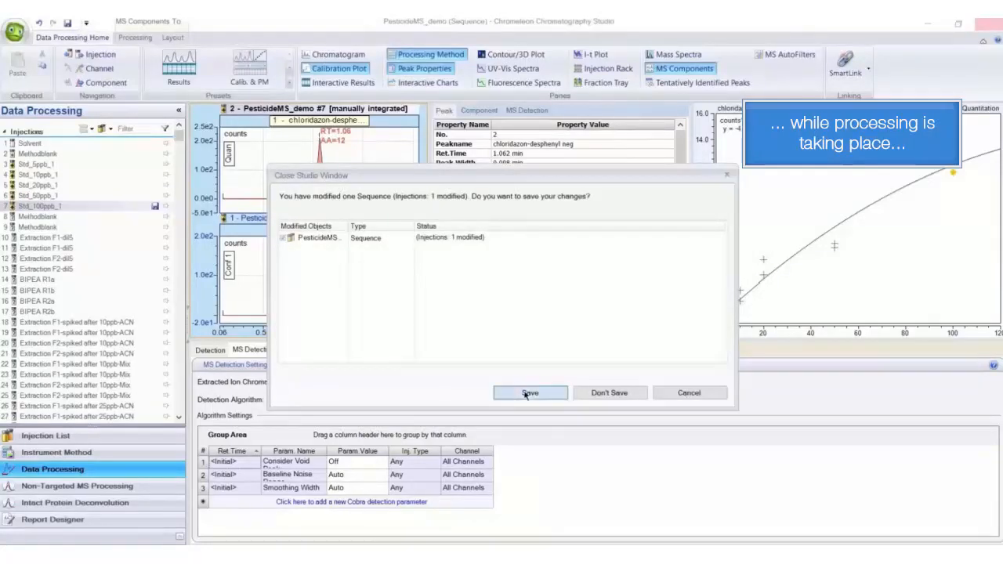
click(530, 392)
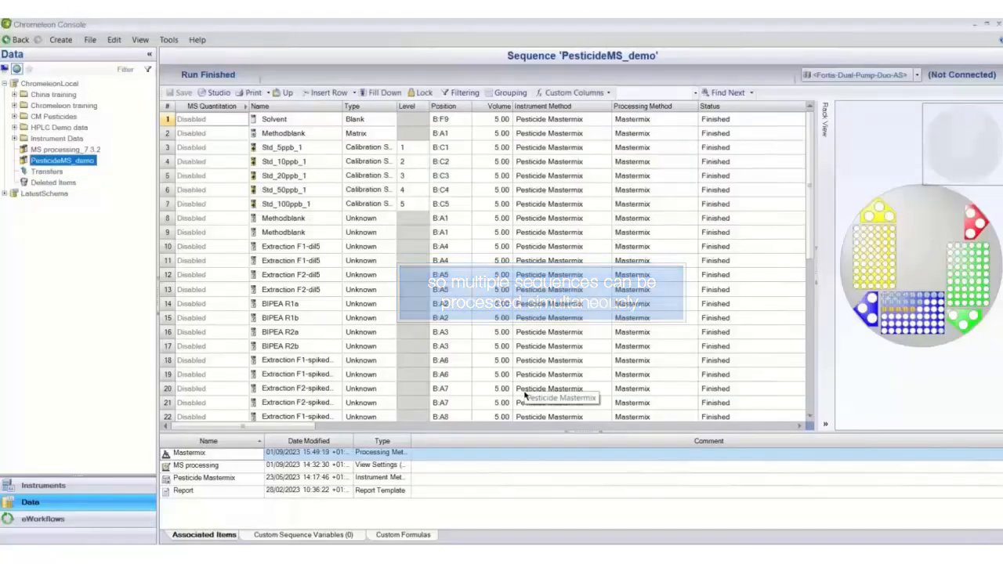
Set the sequence's MS Processing Compatibility Mode to 'Chromeleon 7.3.1 and earlier' in its Features properties.
right_click(61, 159)
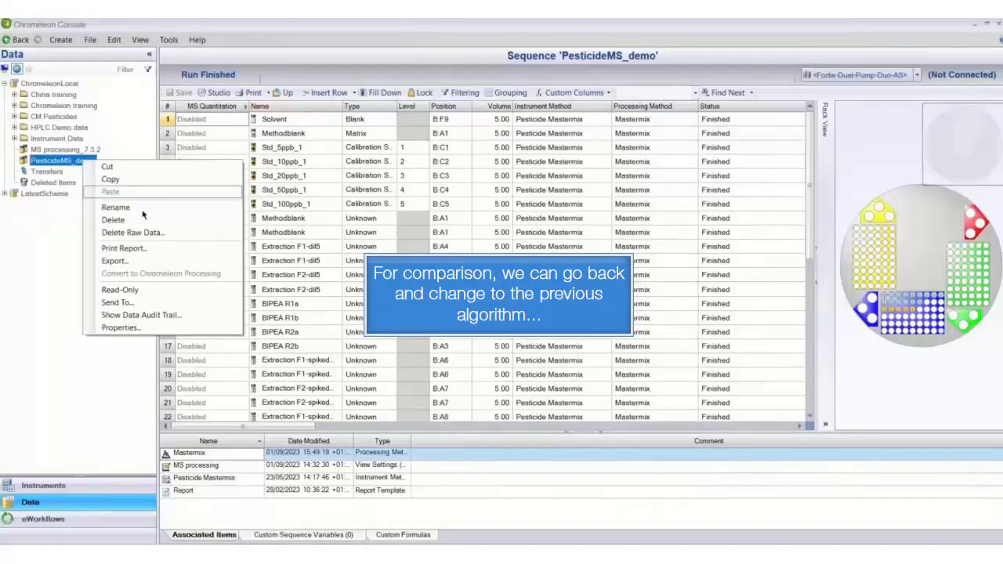
click(121, 328)
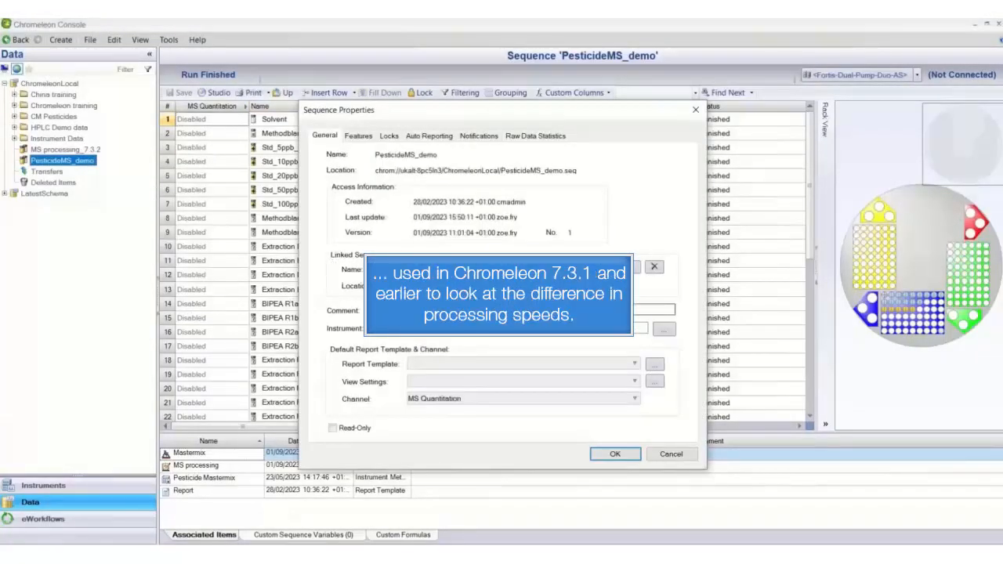
click(358, 134)
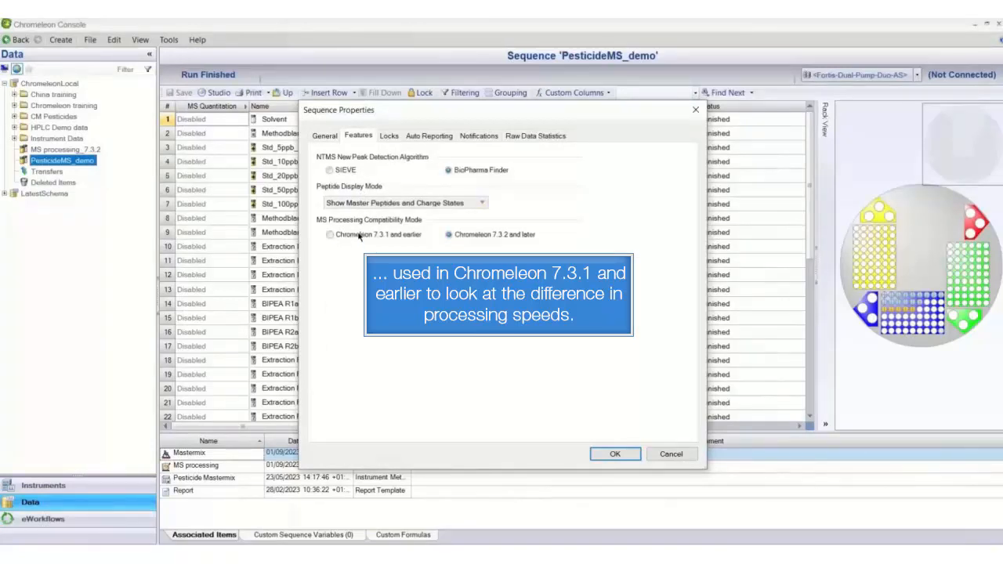
click(329, 235)
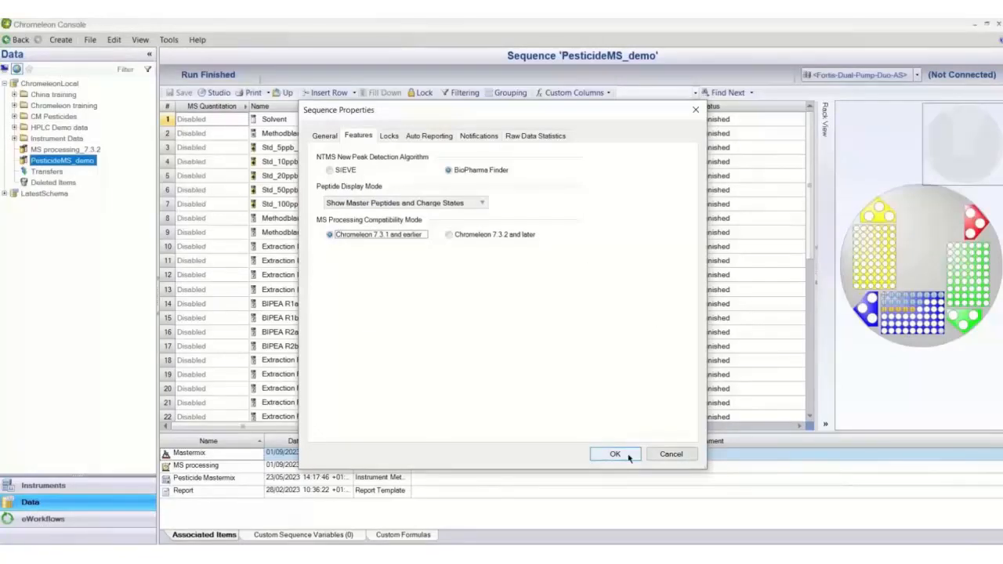
click(614, 454)
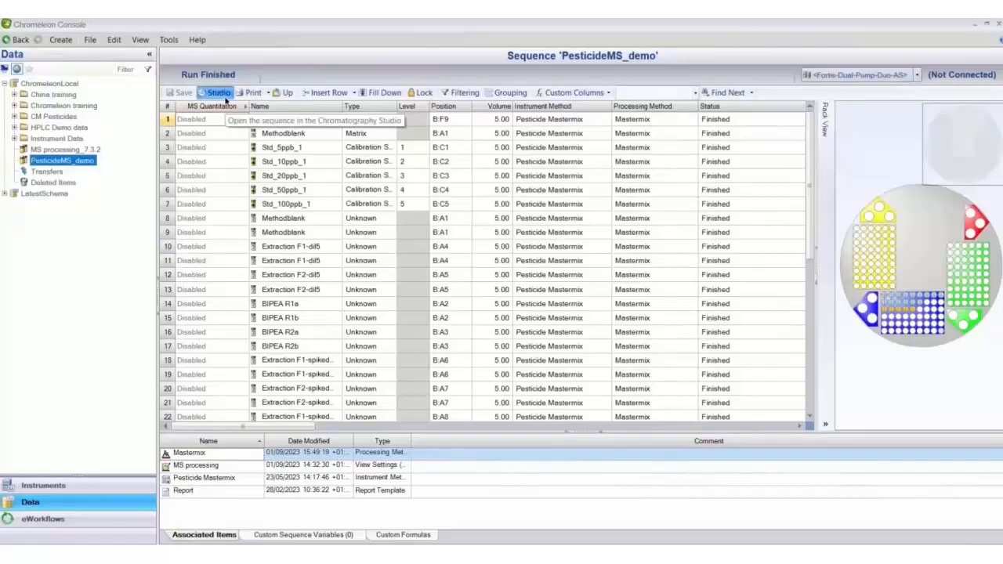
Reopen the sequence in Chromatography Studio and show its Data Processing view under the older compatibility mode.
click(219, 92)
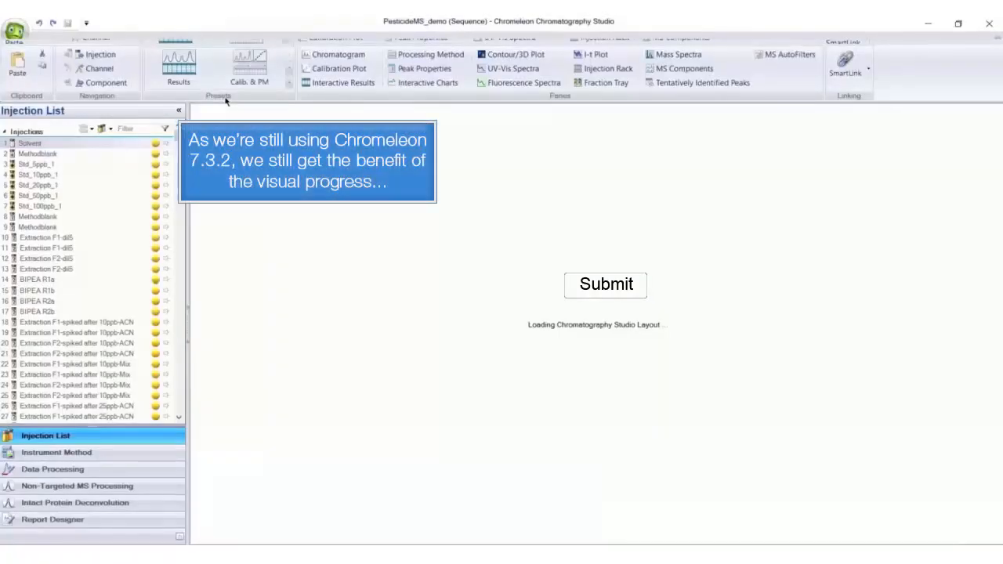
click(605, 285)
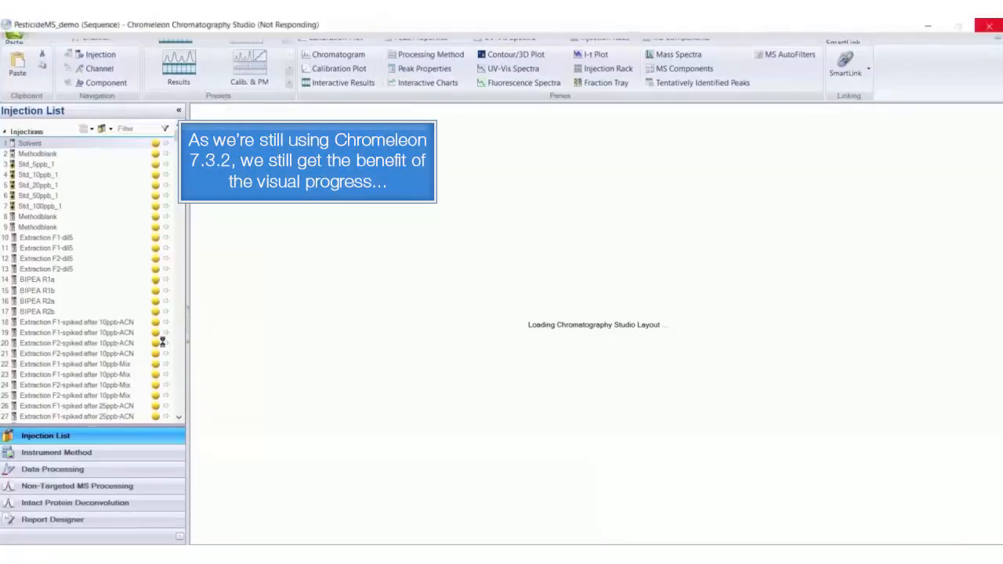
click(53, 468)
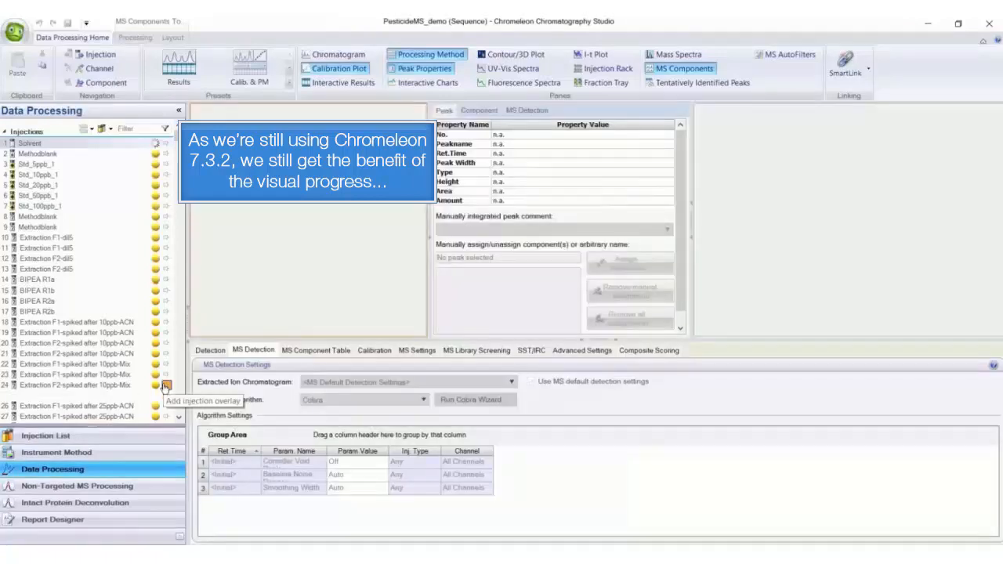